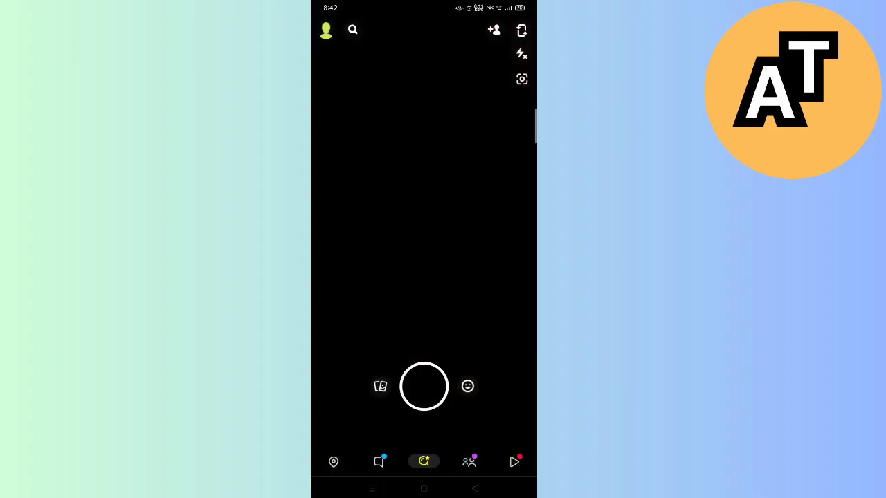
Switch from the camera to the Chat list of friend conversations.
{"action": "left_click", "coordinate": [378, 461]}
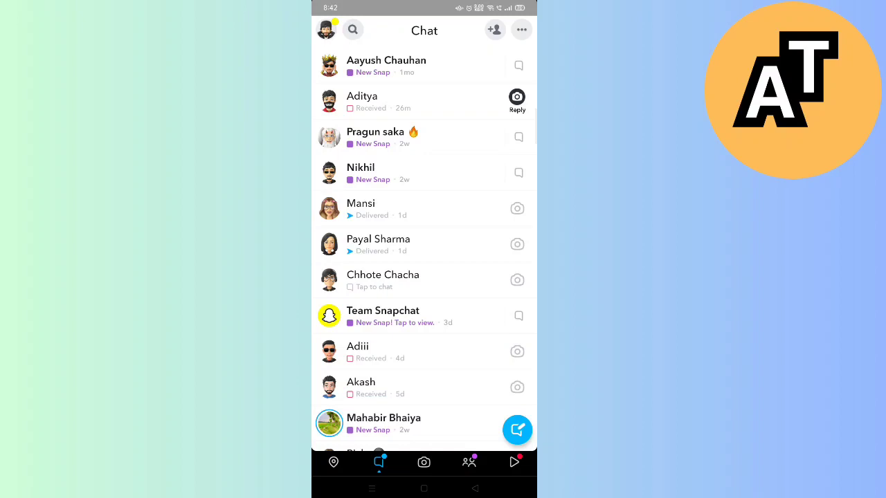
Open your profile from the top-left Bitmoji, then open and dismiss the avatar options.
{"action": "left_click", "coordinate": [326, 30]}
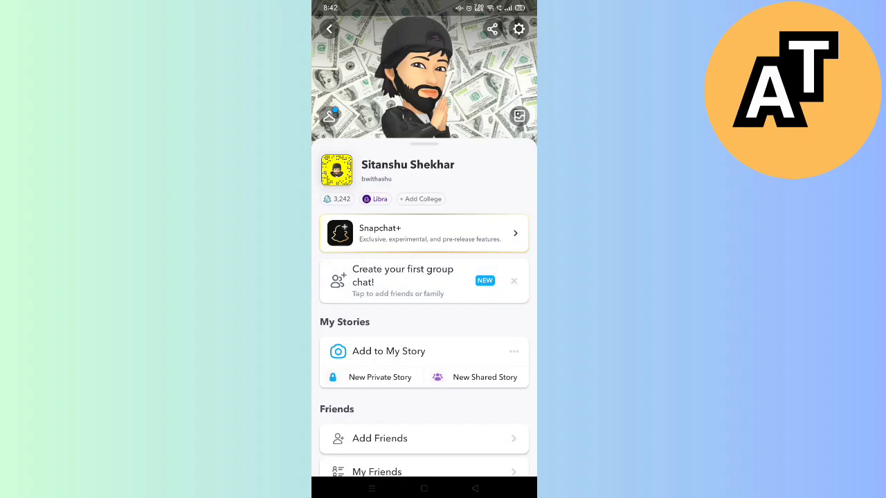
{"action": "left_click", "coordinate": [424, 76]}
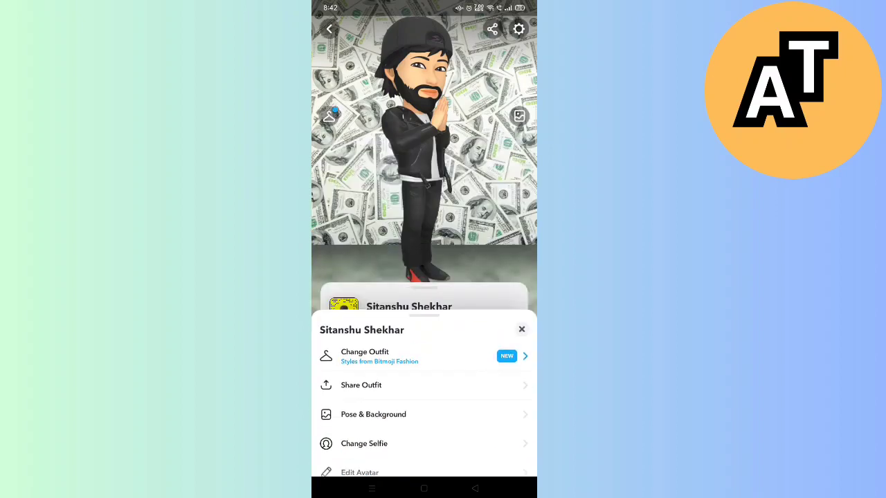
{"action": "left_click", "coordinate": [521, 329]}
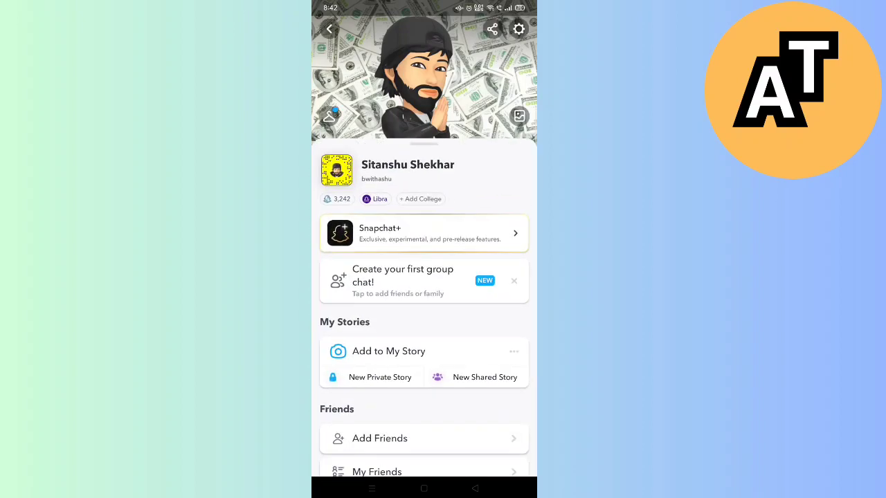
Open Edit Avatar, browse hairstyles and hair colours, and show facial hair options.
{"action": "left_click", "coordinate": [424, 76]}
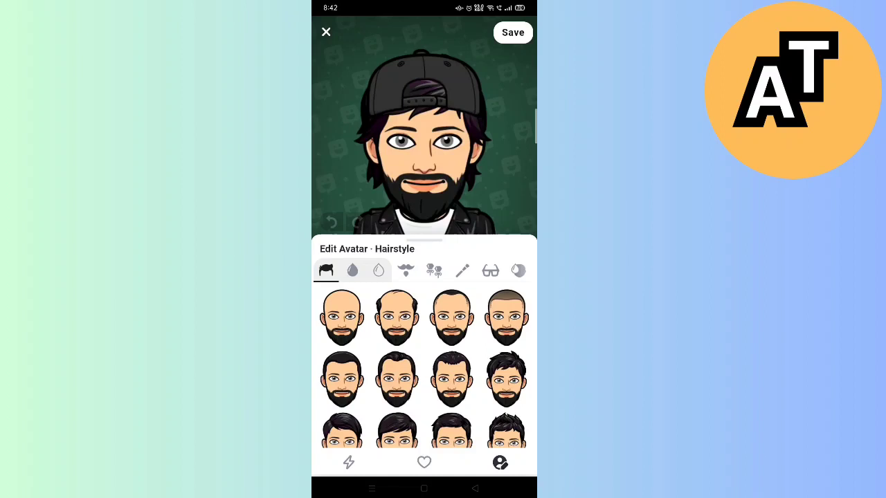
{"action": "left_click", "coordinate": [352, 270]}
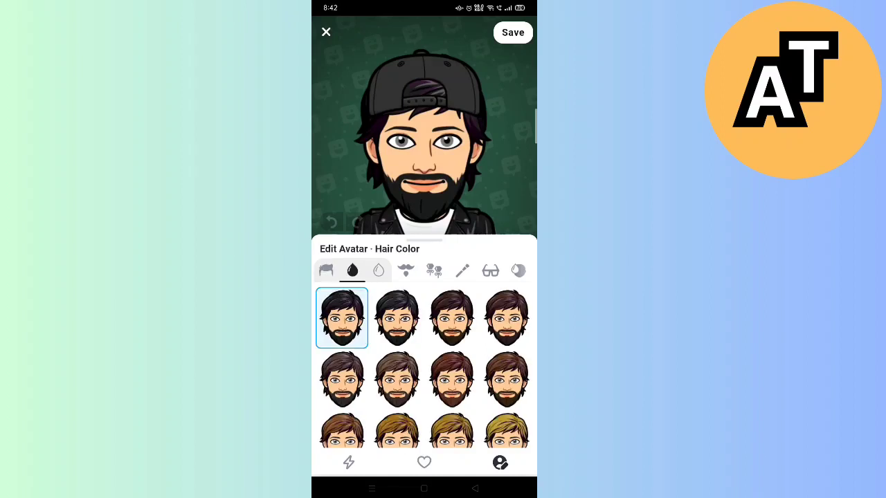
{"action": "left_click", "coordinate": [354, 271]}
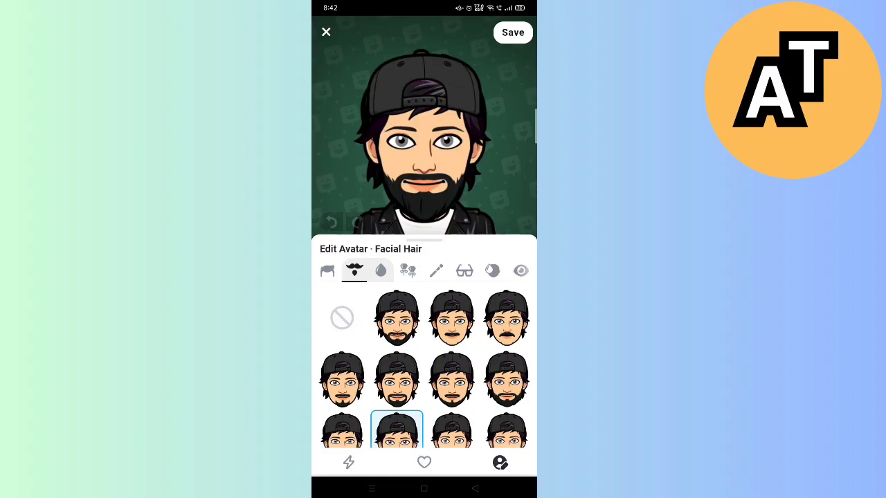
Browse the Bitmoji outfit styles, then close the avatar editor.
{"action": "left_click", "coordinate": [439, 271]}
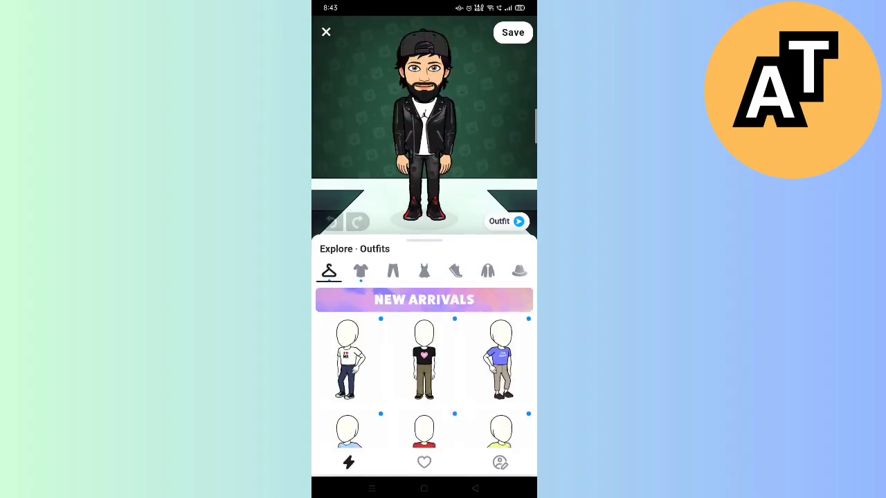
{"action": "left_click", "coordinate": [327, 32]}
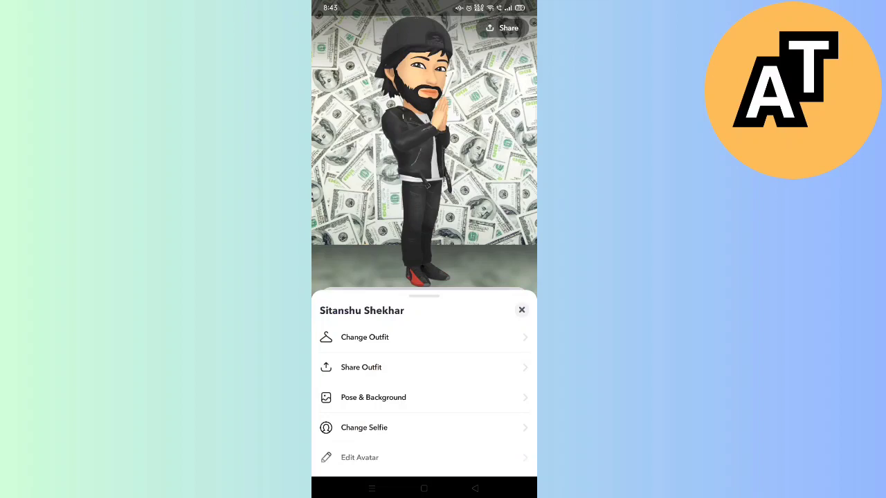